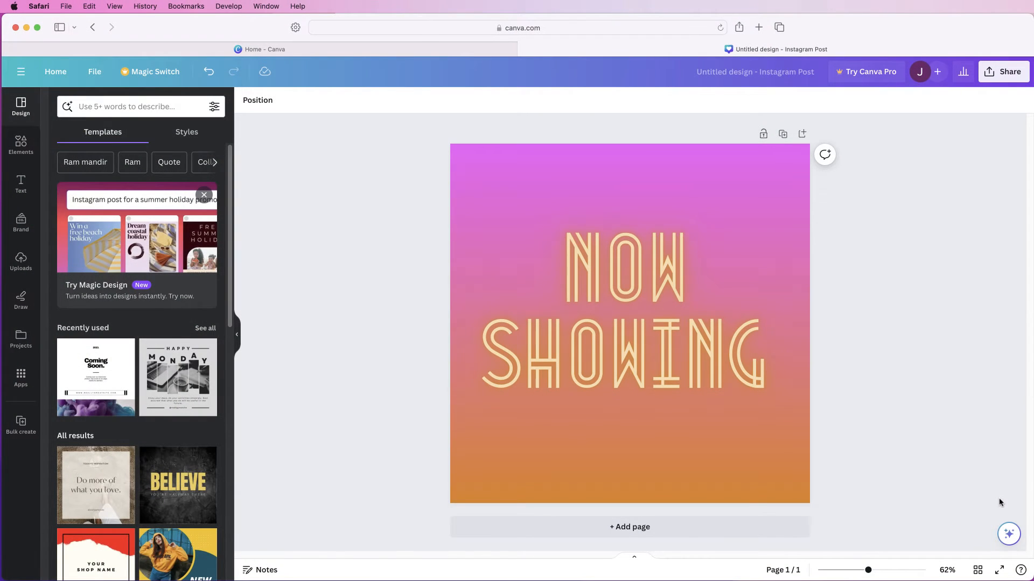
Step: Select the square behind NOW SHOWING and apply the blue-purple-pink default gradient
click(681, 198)
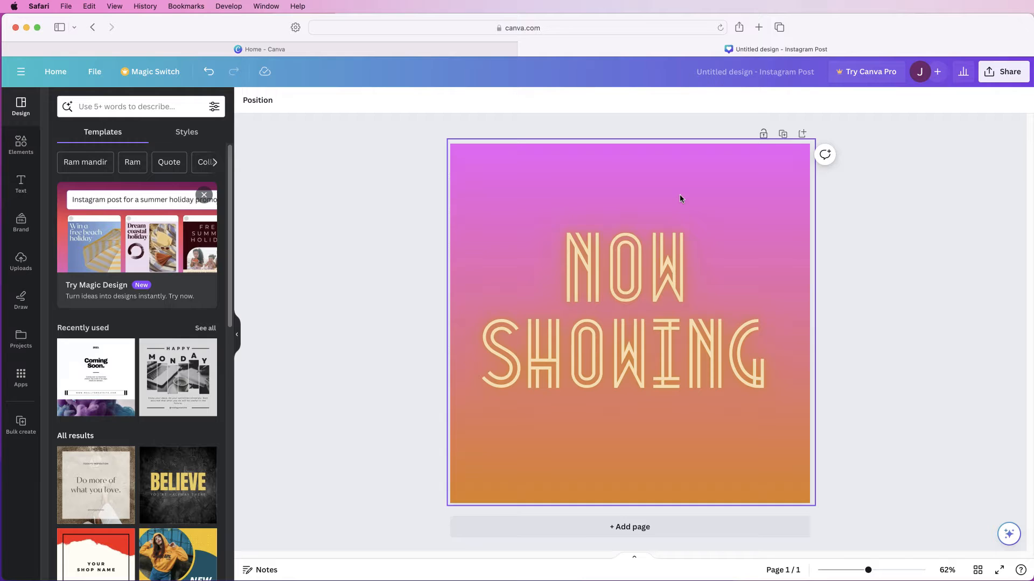
click(629, 264)
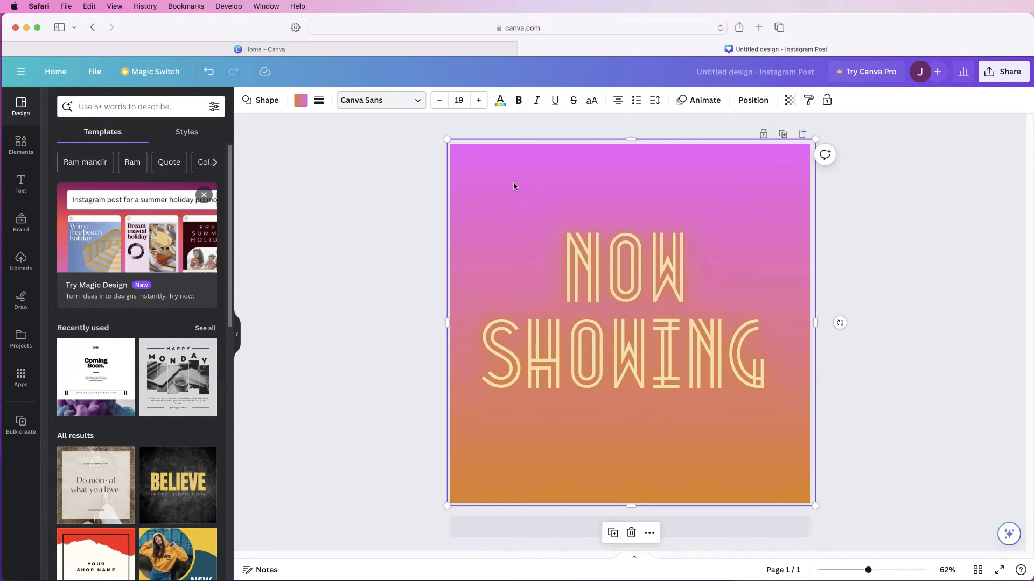
click(300, 100)
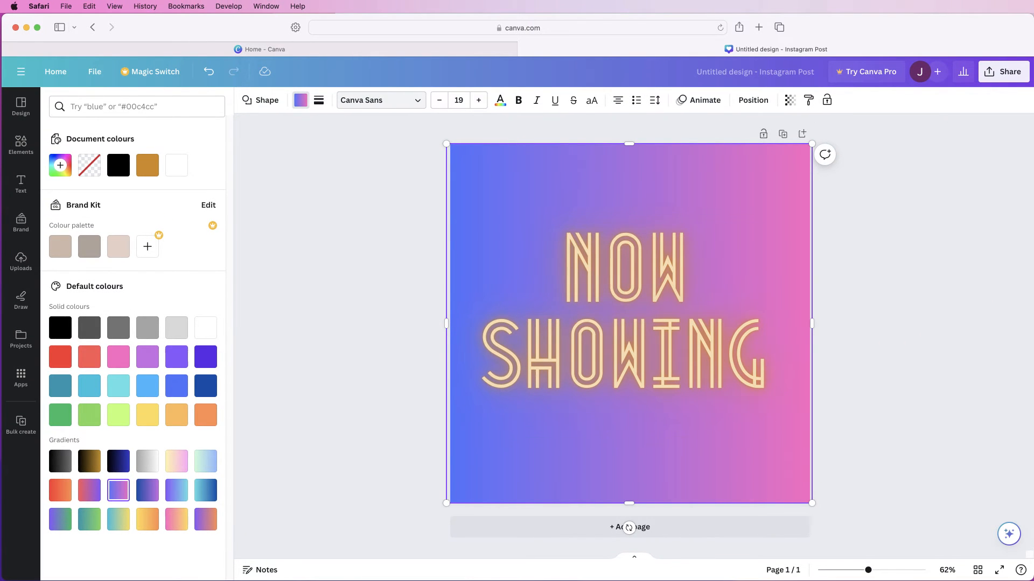